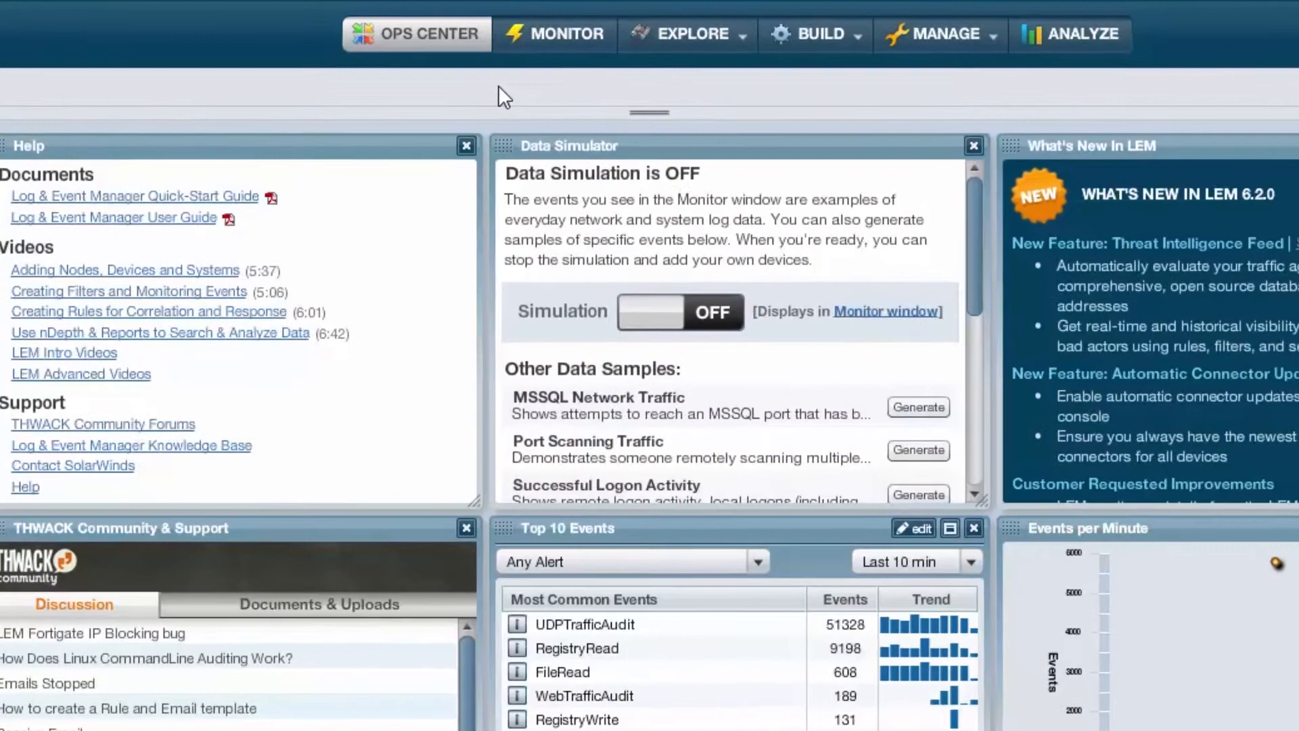
- Switch to the Monitor view listing all incoming events
click(553, 33)
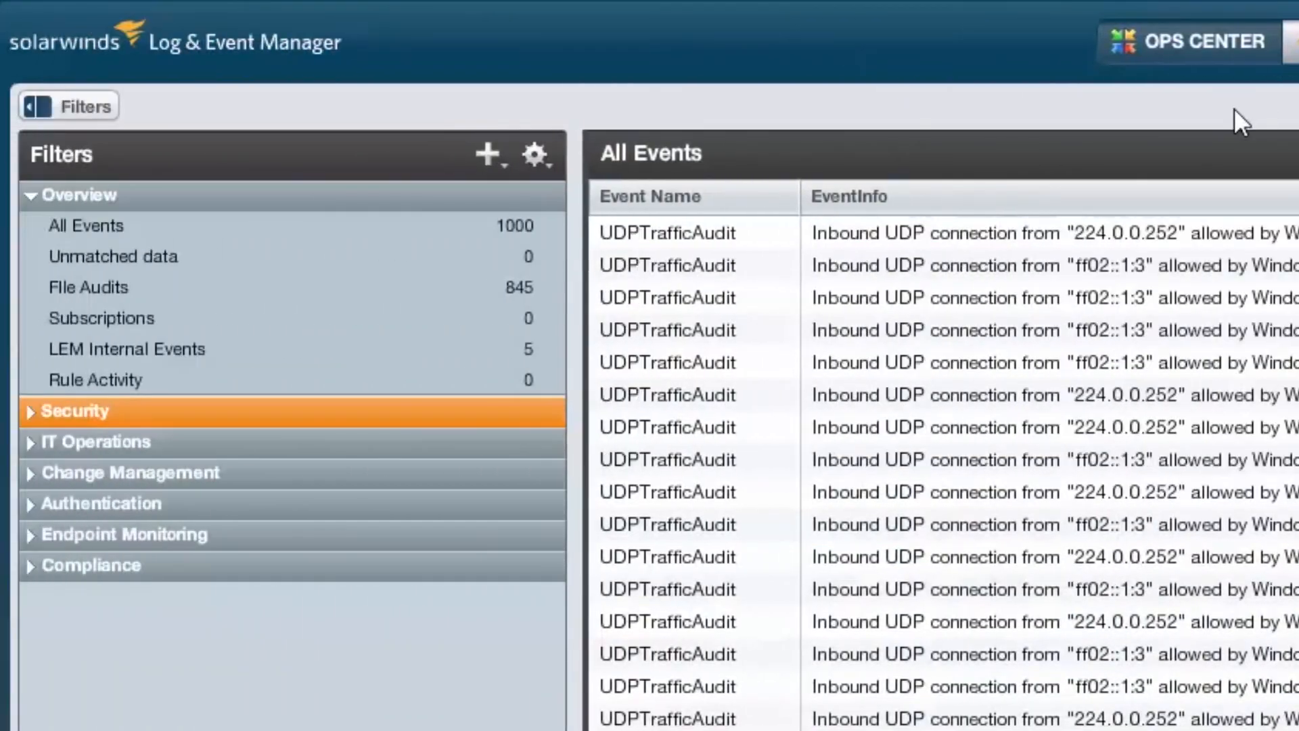
- Select the All Threat Events filter under Security to list its 36 events
click(75, 411)
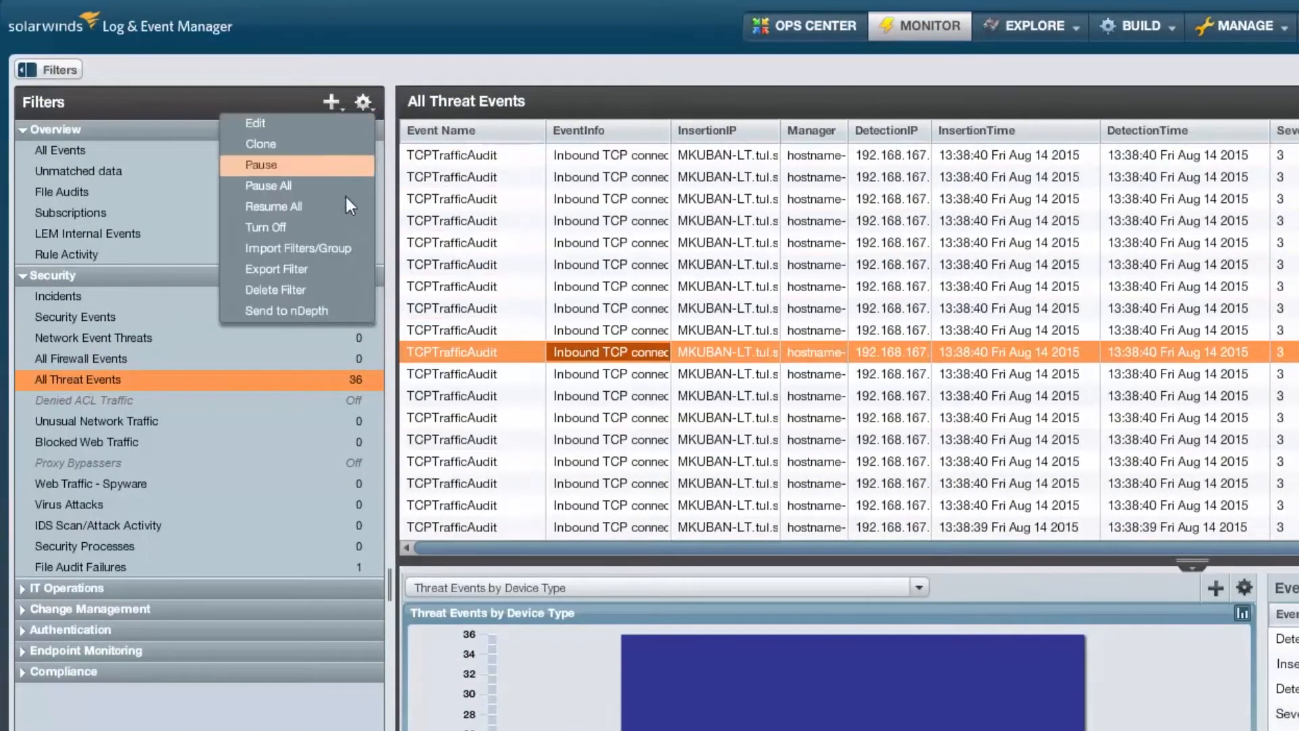
mouse_move(287, 311)
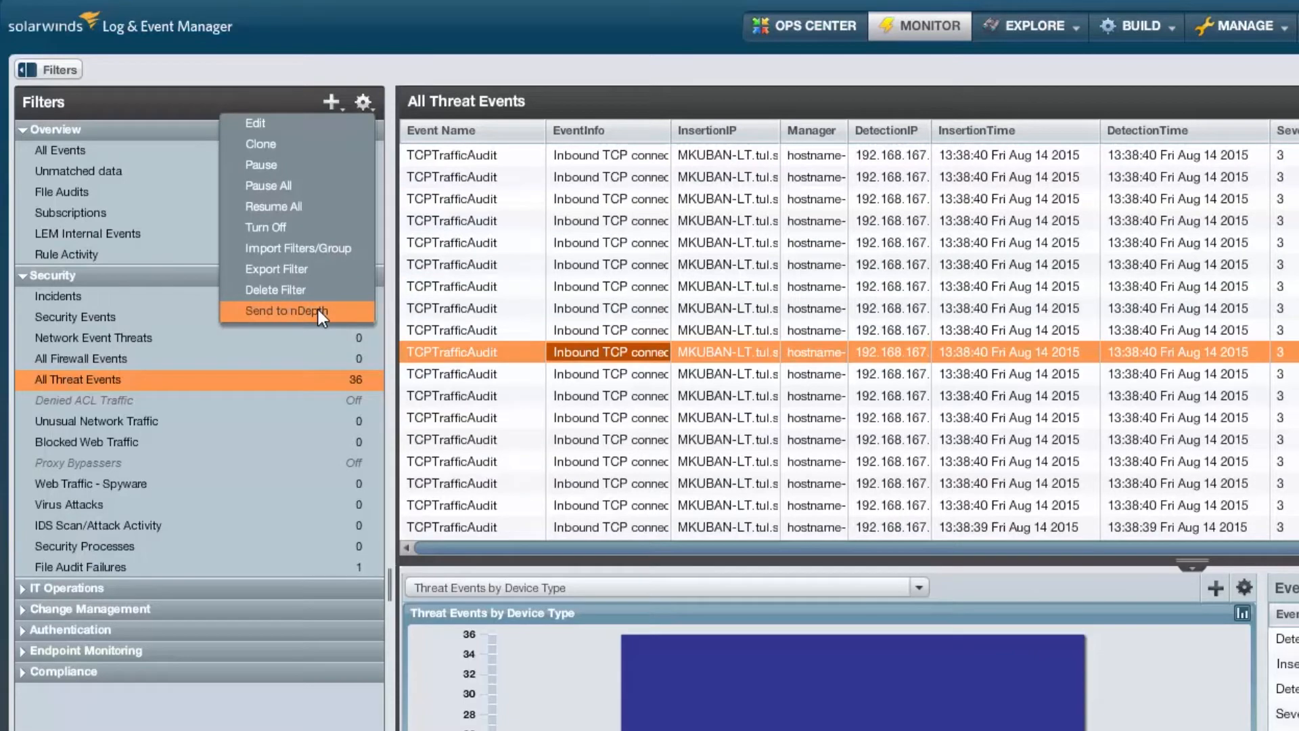
- Send the All Threat Events filter to nDepth as an event timeline search
click(287, 311)
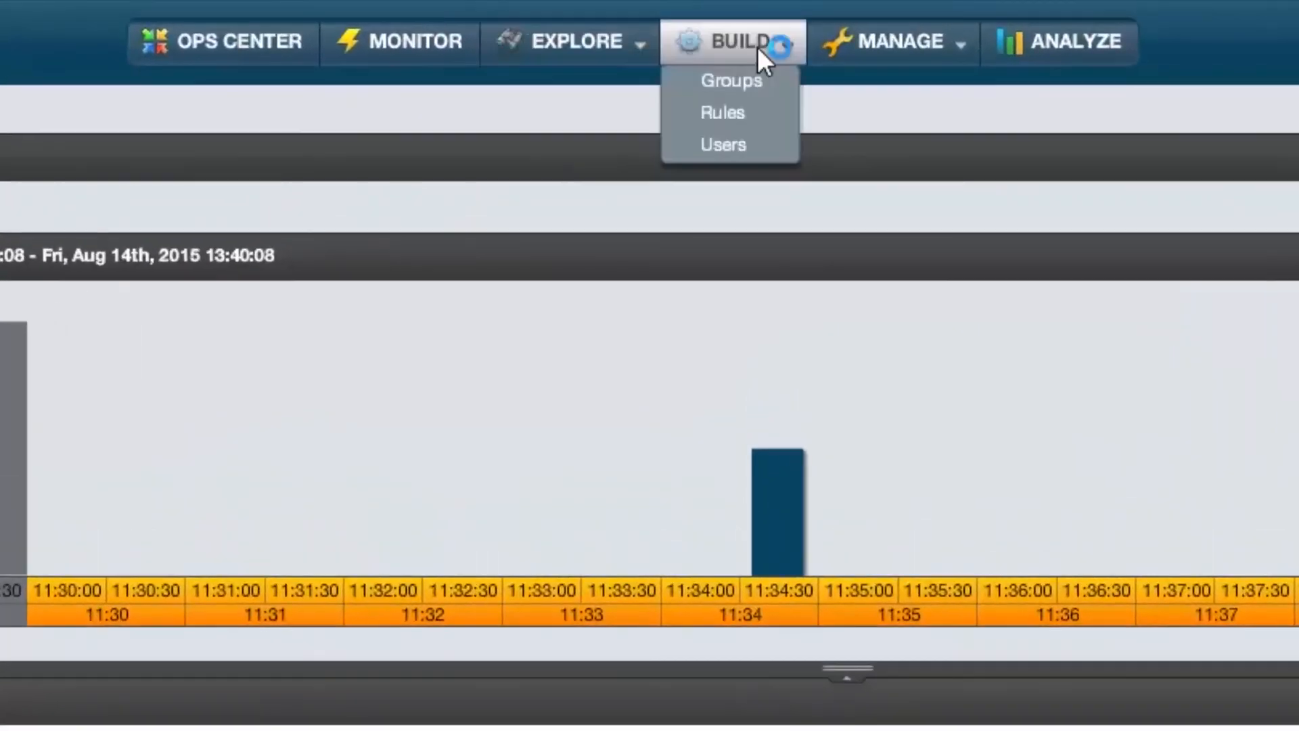
- Search rule templates for 'threat inte' under Build > Rules and select the server communicating threat template
click(722, 112)
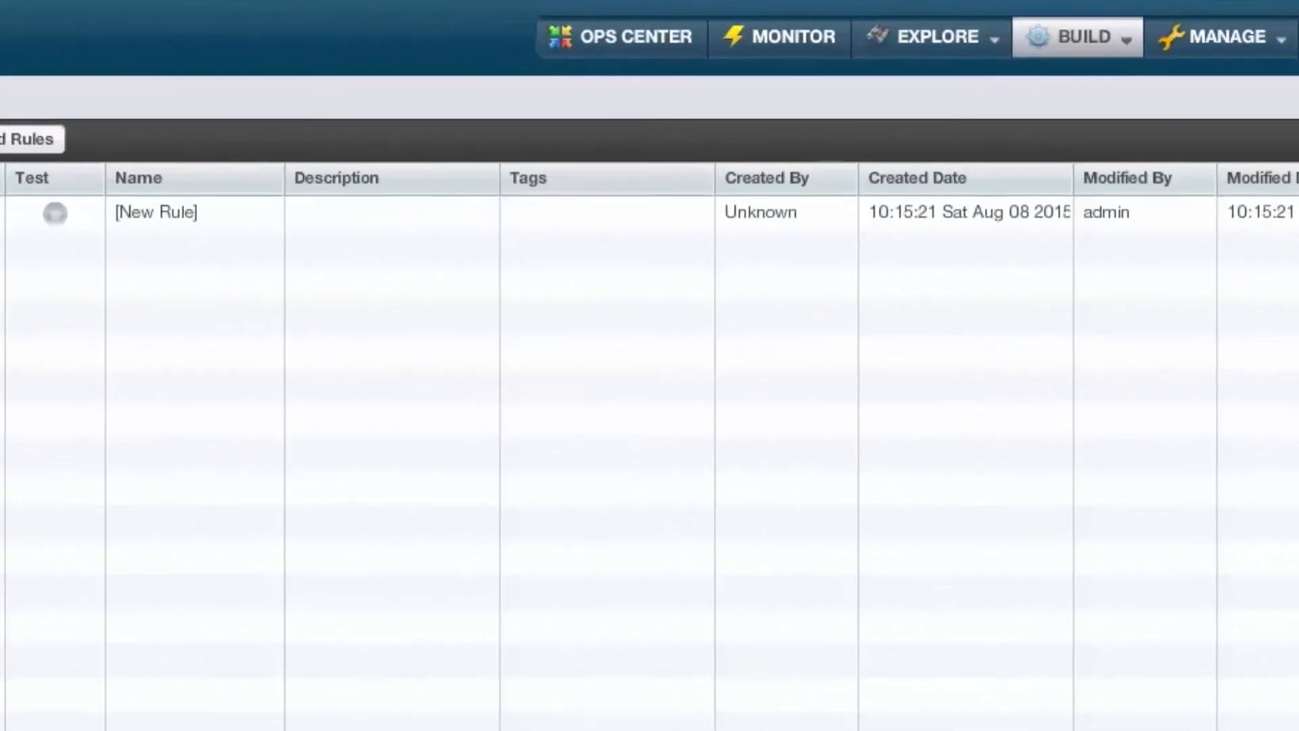
text(threat inte)
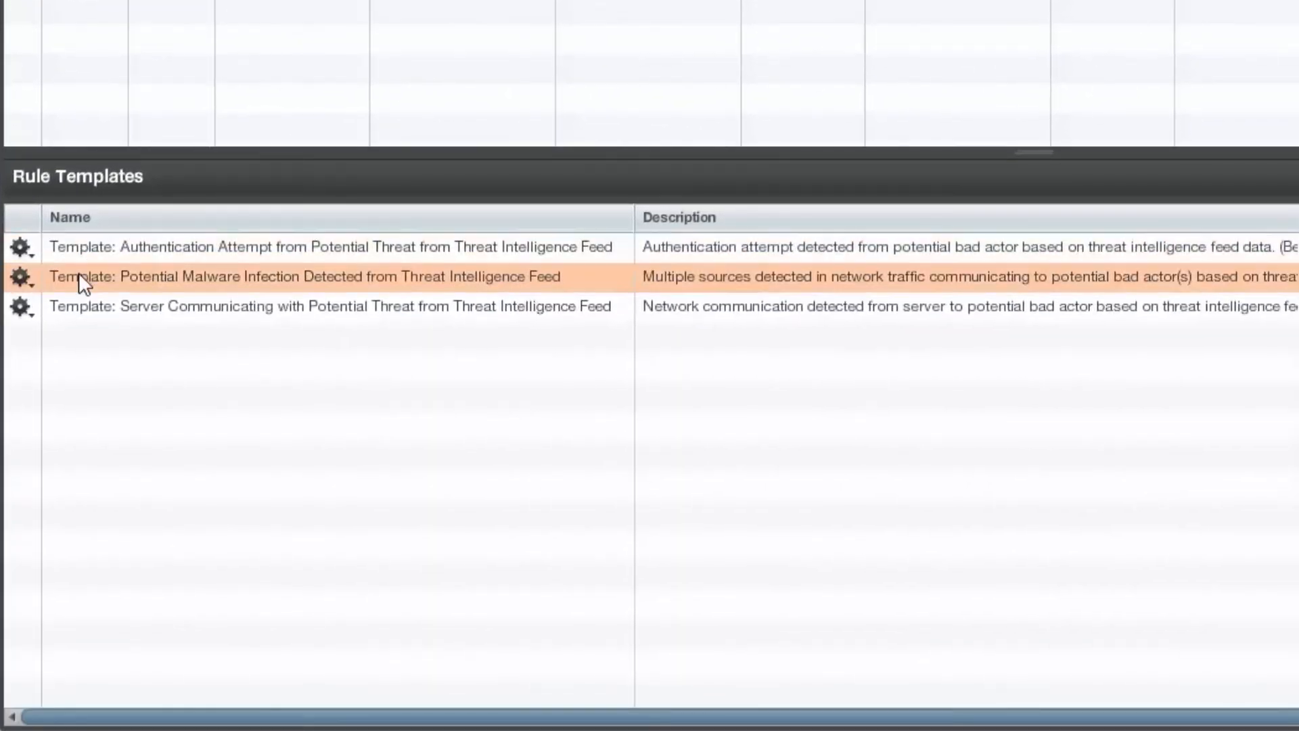
click(332, 306)
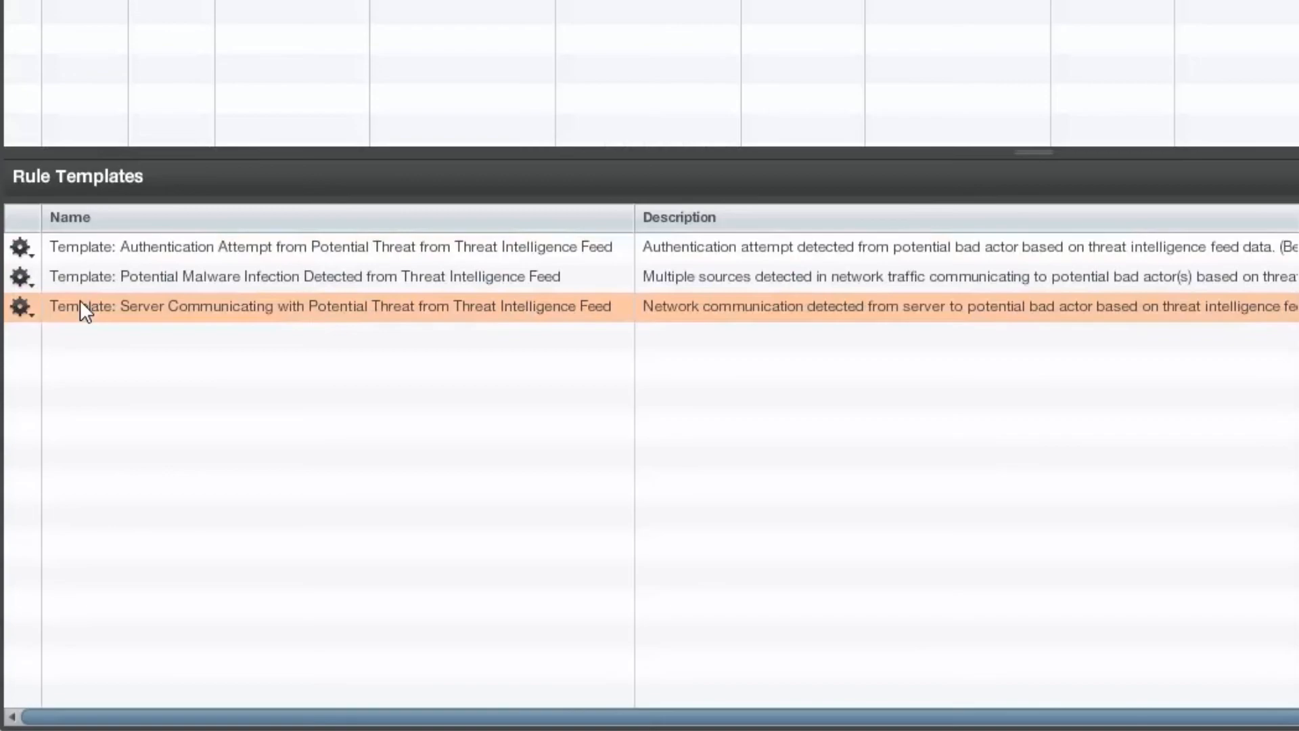